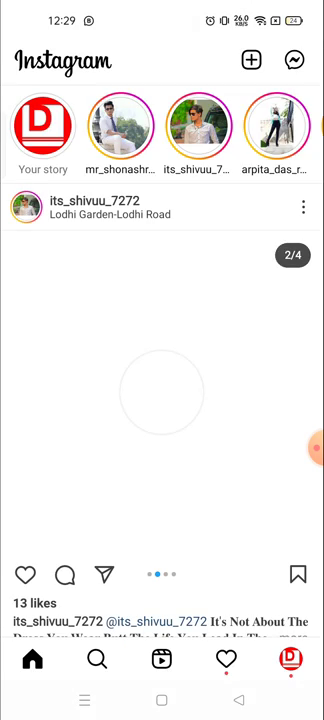
Scroll down through the Instagram profile's posts grid.
scroll("down", 3)
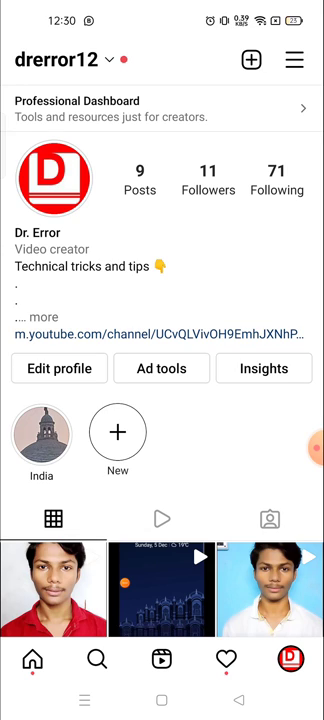
scroll("down", 3)
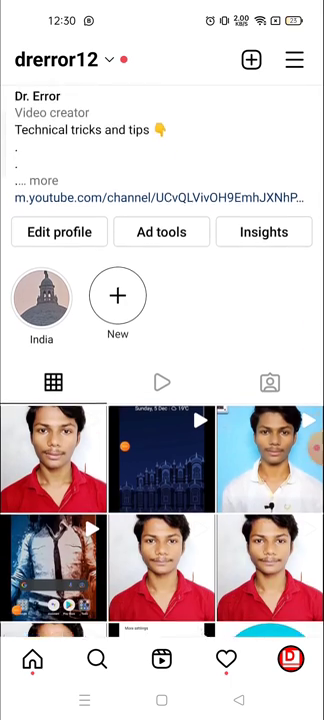
scroll("down", 3)
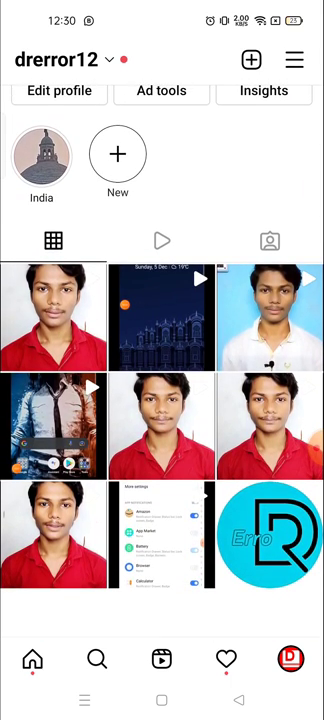
scroll("down", 3)
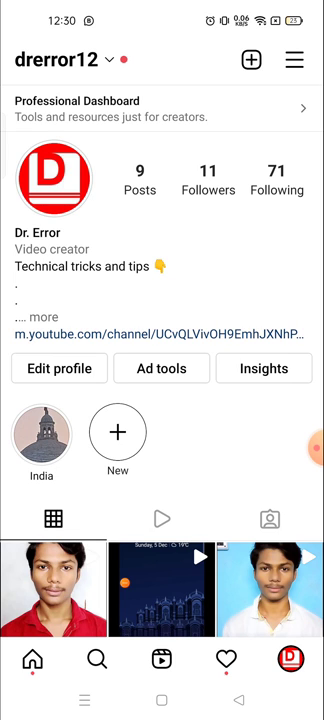
Leave Instagram and swipe to the home screen page holding the Settings icon.
key("HOME")
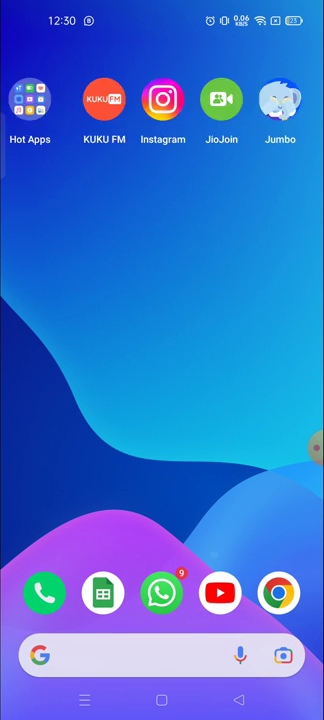
scroll("right", 3)
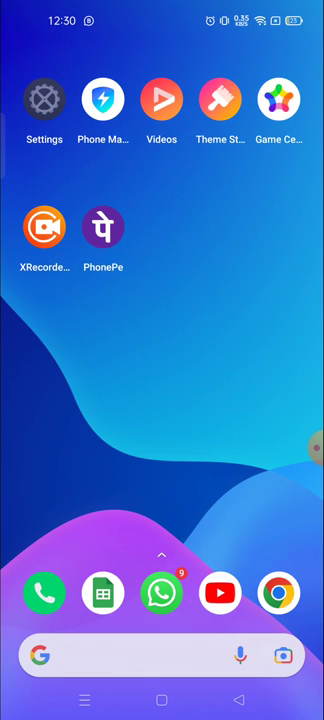
Launch the phone's Settings app and scroll down its main list.
left_click(44, 100)
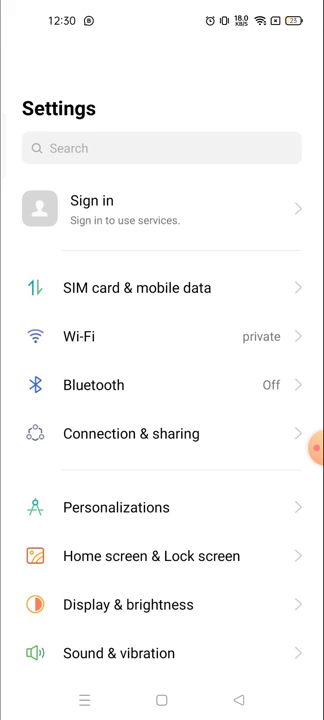
scroll("down", 3)
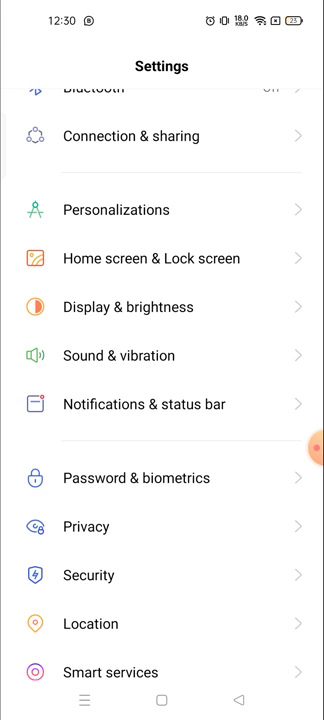
scroll("down", 3)
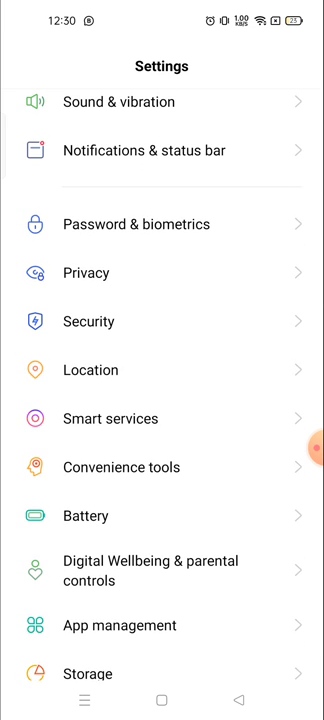
scroll("down", 3)
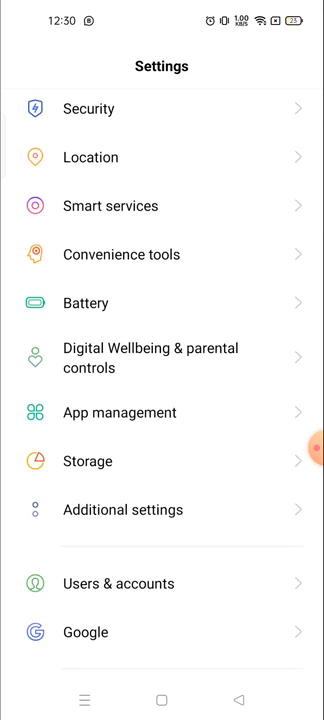
scroll("down", 3)
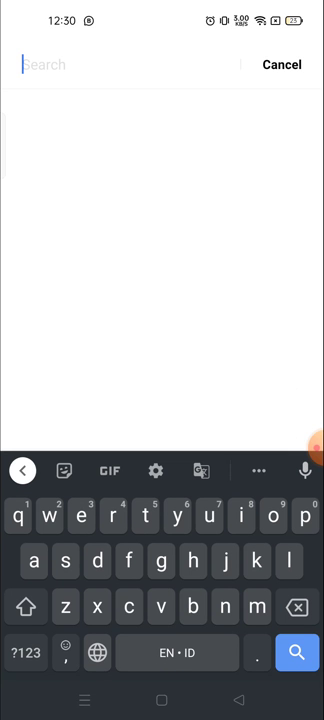
Try settings searches for "insta", then "lap" and "ap" to find app entries.
type("i")
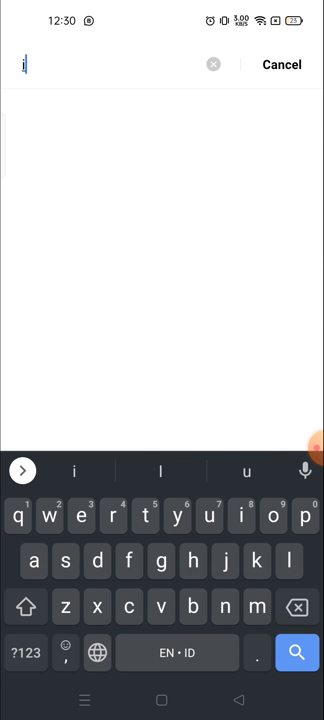
type("nstalled")
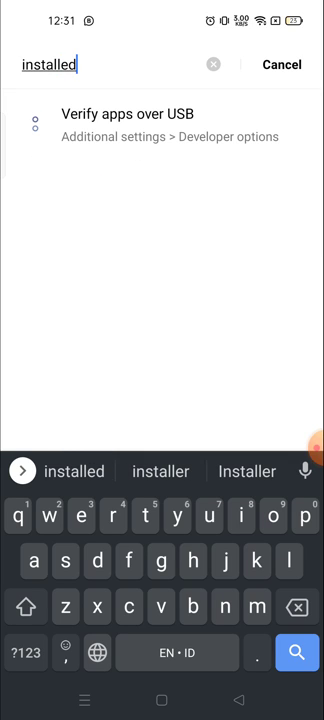
key("Backspace")
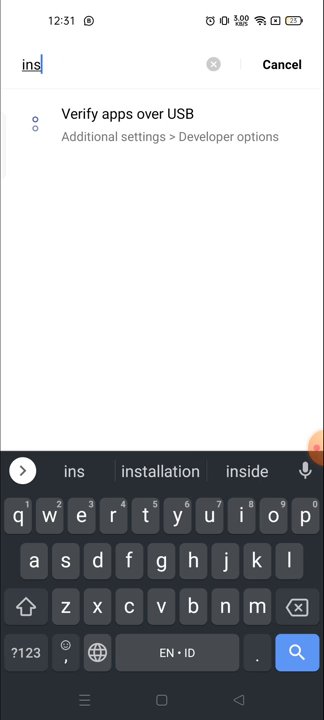
type("lap")
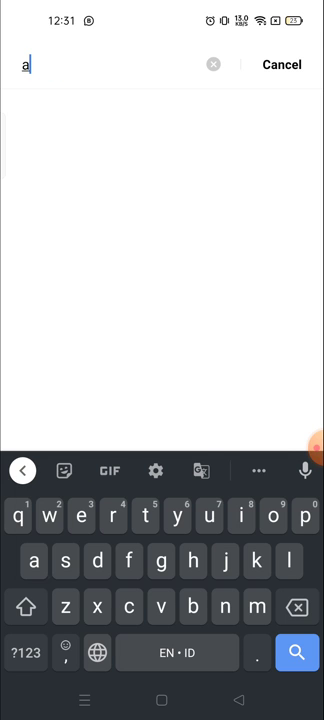
type("ap")
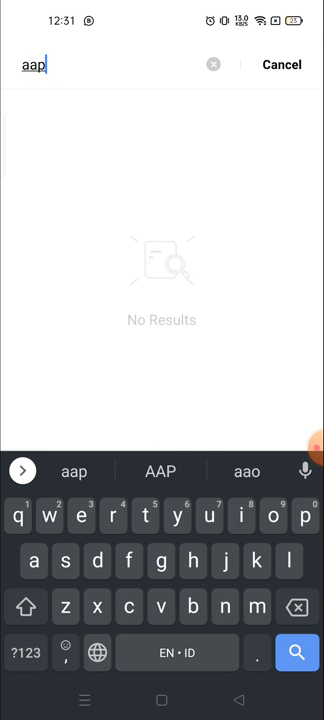
Correct the query, briefly visit App installation security, and search "ap" again for App list.
key("Backspace")
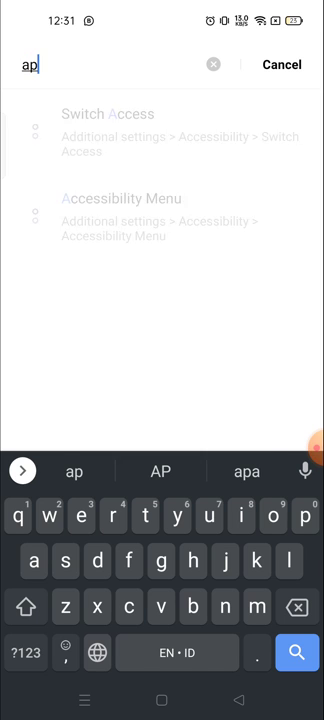
type("s")
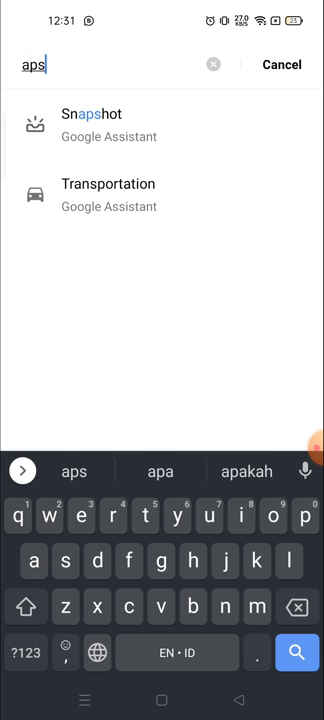
key("Backspace")
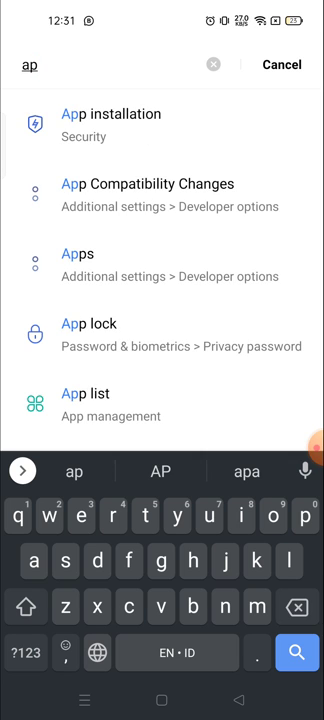
left_click(110, 114)
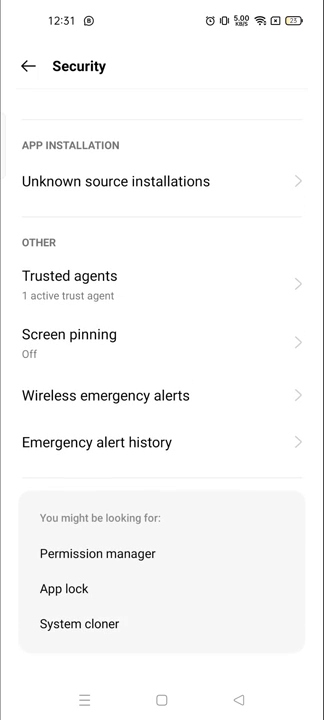
type("ap")
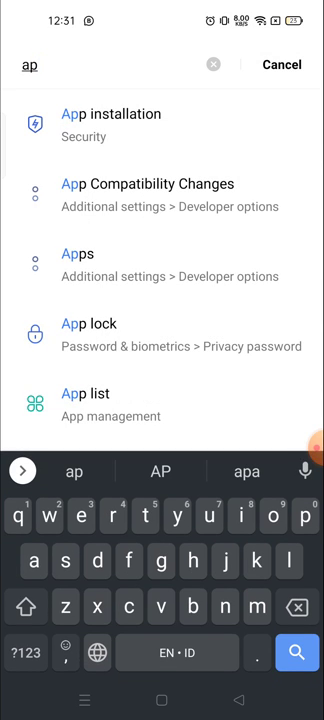
From App list, scroll down and open Instagram's App info showing 757 MB storage.
left_click(84, 404)
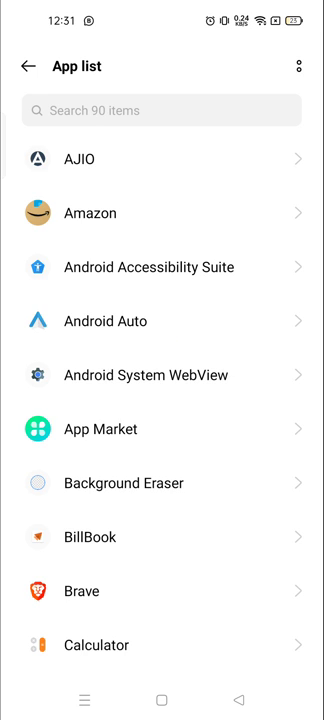
scroll("down", 3)
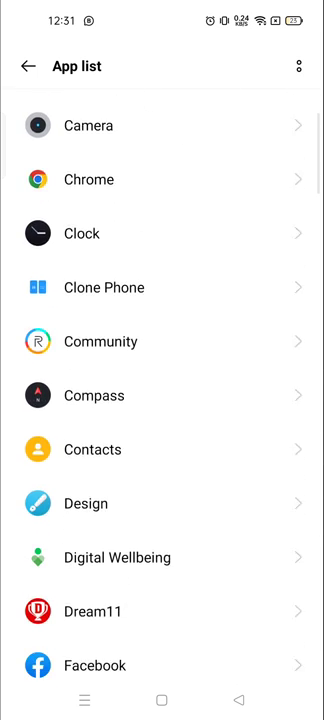
scroll("down", 3)
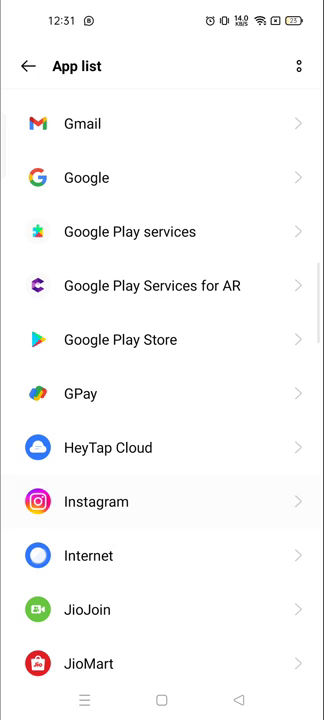
left_click(100, 502)
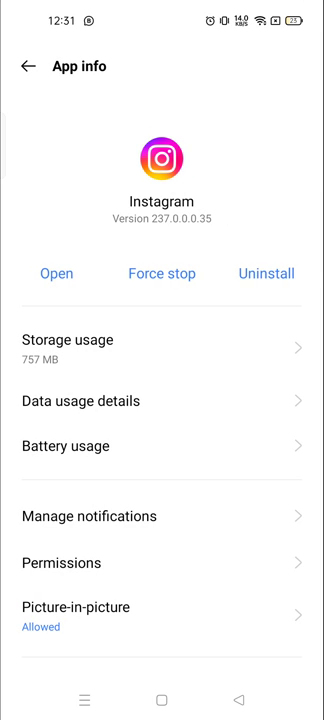